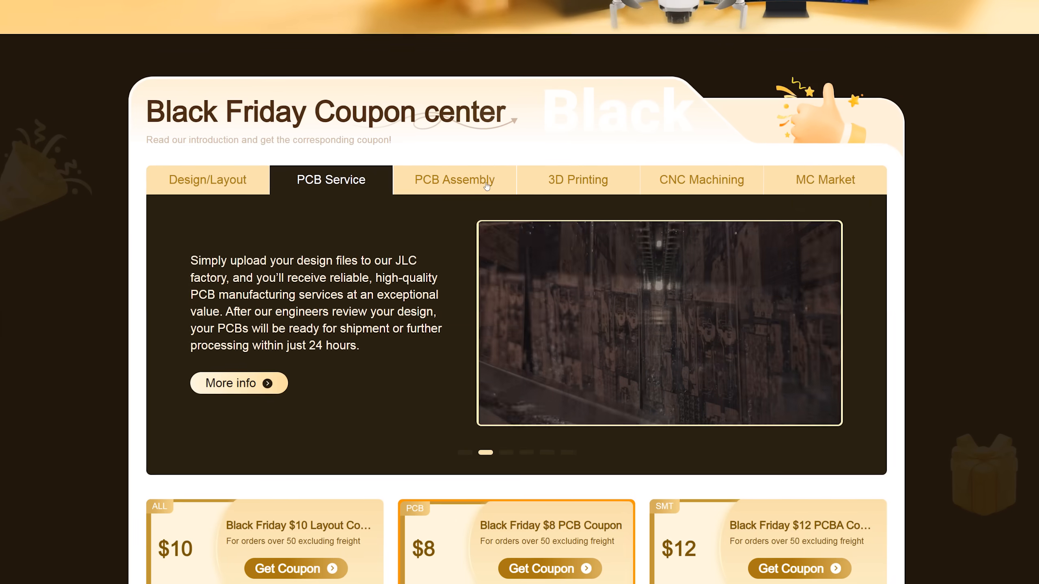
Step: View the PCB Assembly, 3D Printing, CNC Machining and MC Market service tabs in turn
{"action": "left_click", "coordinate": [454, 179]}
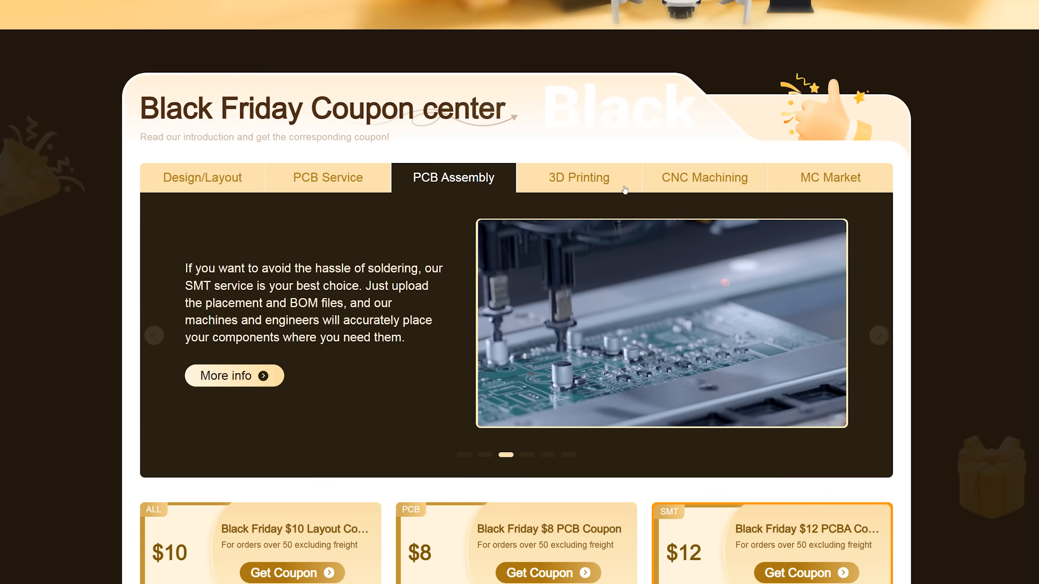
{"action": "left_click", "coordinate": [578, 177]}
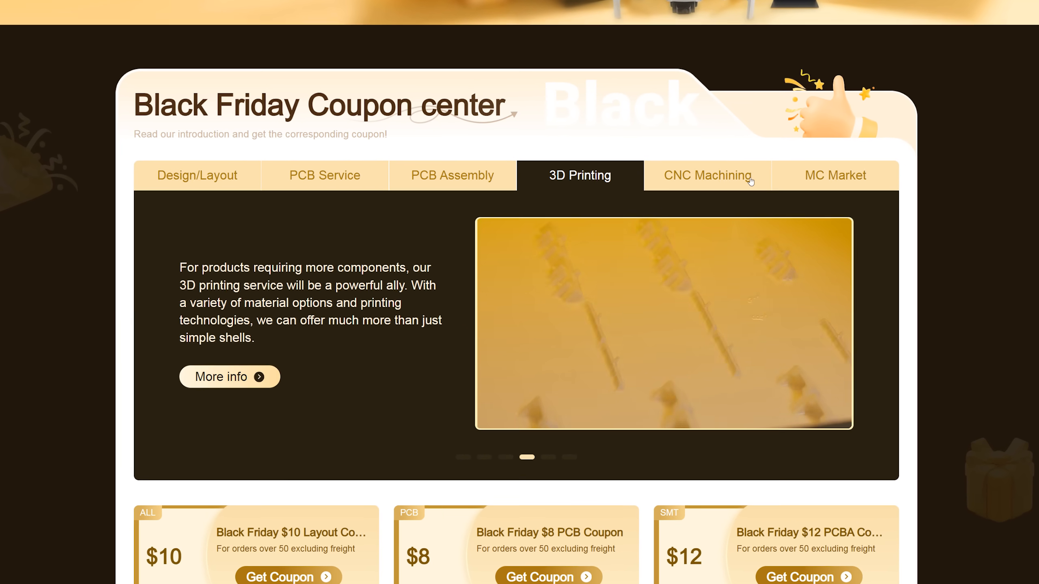
{"action": "left_click", "coordinate": [710, 174]}
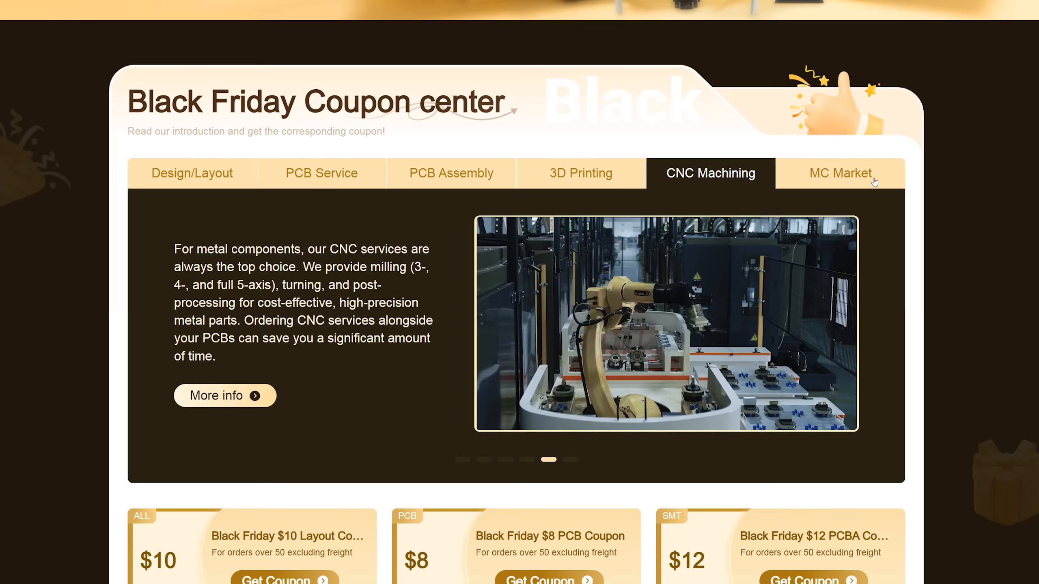
{"action": "left_click", "coordinate": [840, 173]}
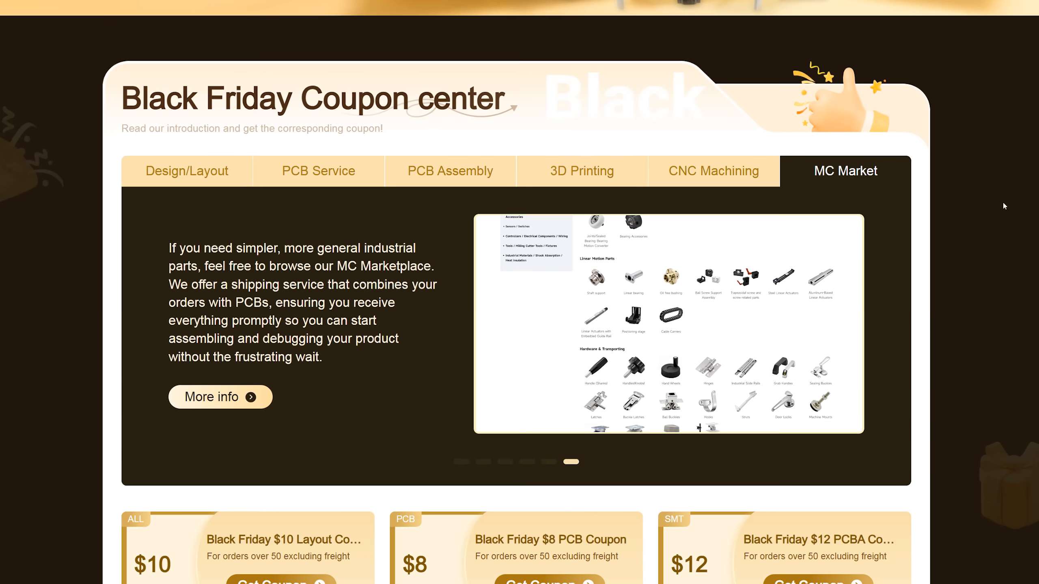
Step: Scroll past the Black Friday coupon cards to the Share & Lucky Draw prize grid
{"action": "scroll", "scroll_direction": "down", "scroll_amount": 3}
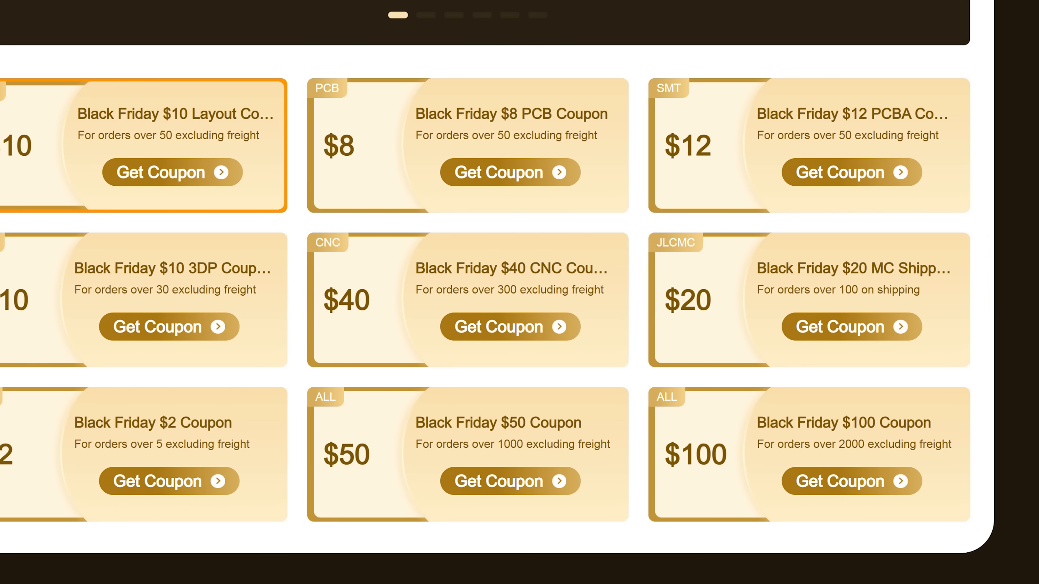
{"action": "scroll", "scroll_direction": "down", "scroll_amount": 3}
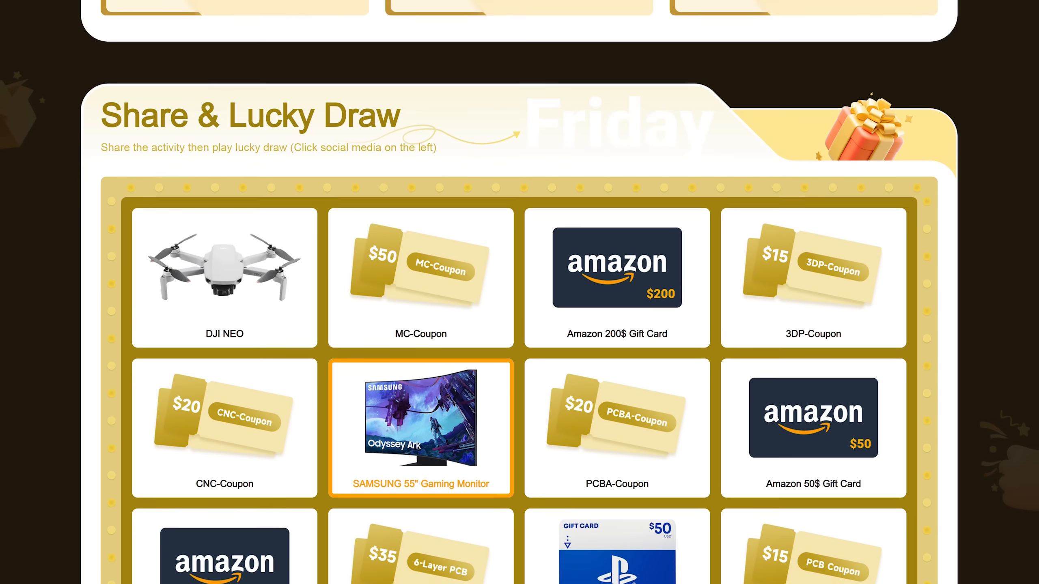
{"action": "scroll", "scroll_direction": "up", "scroll_amount": 3}
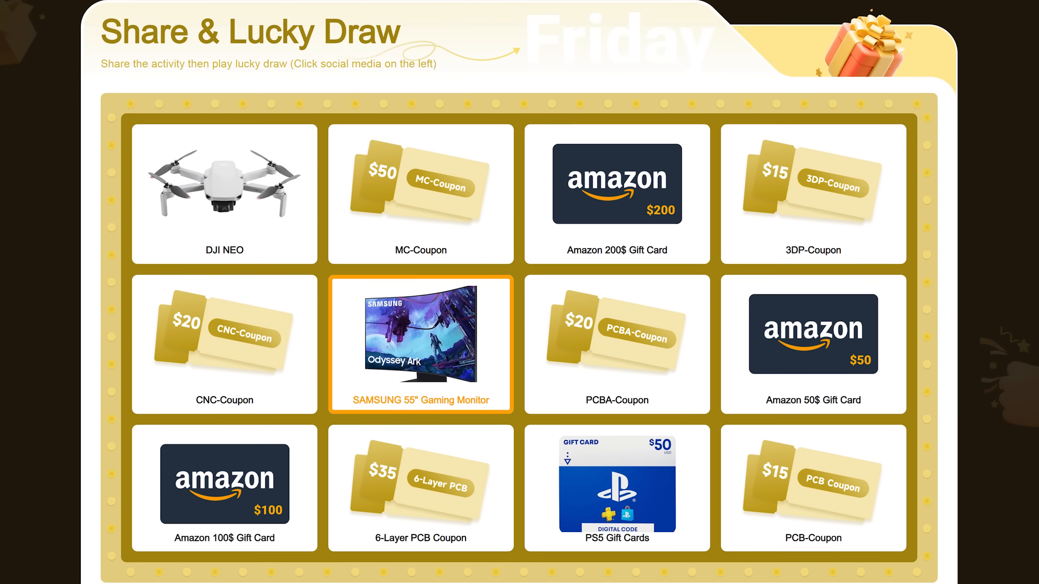
{"action": "scroll", "scroll_direction": "down", "scroll_amount": 3}
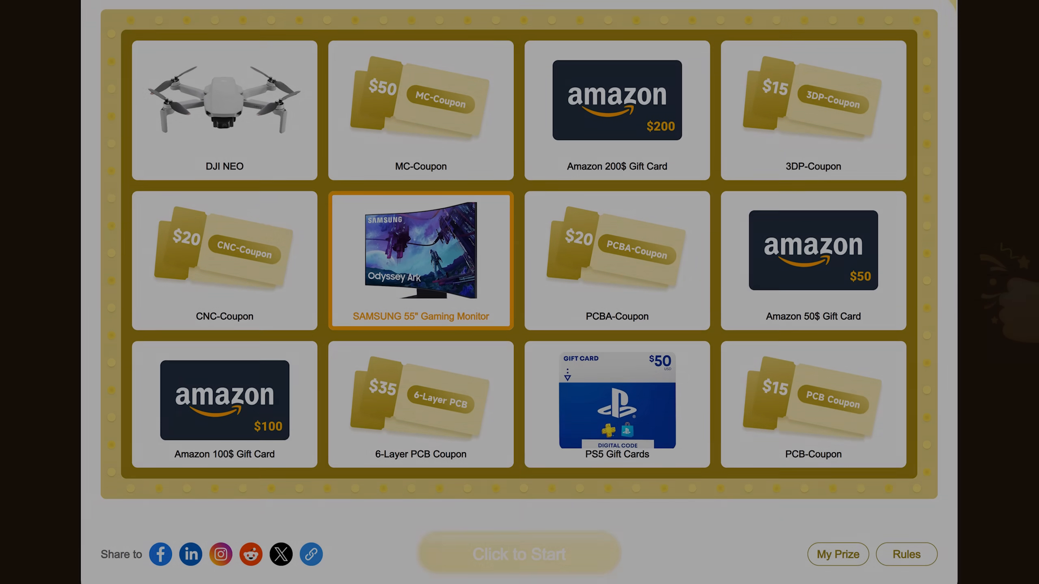